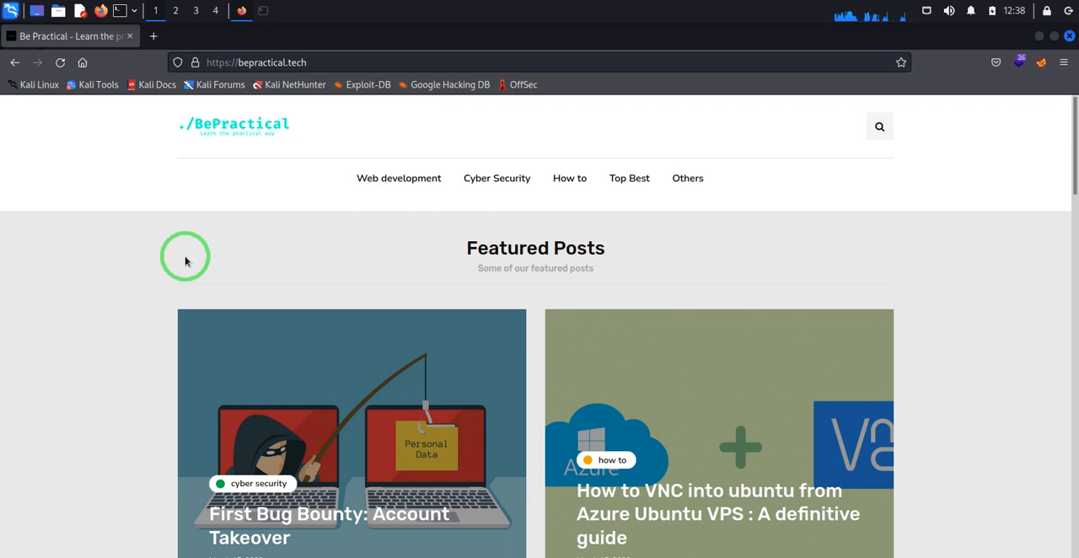
pyautogui.moveTo(252, 223)
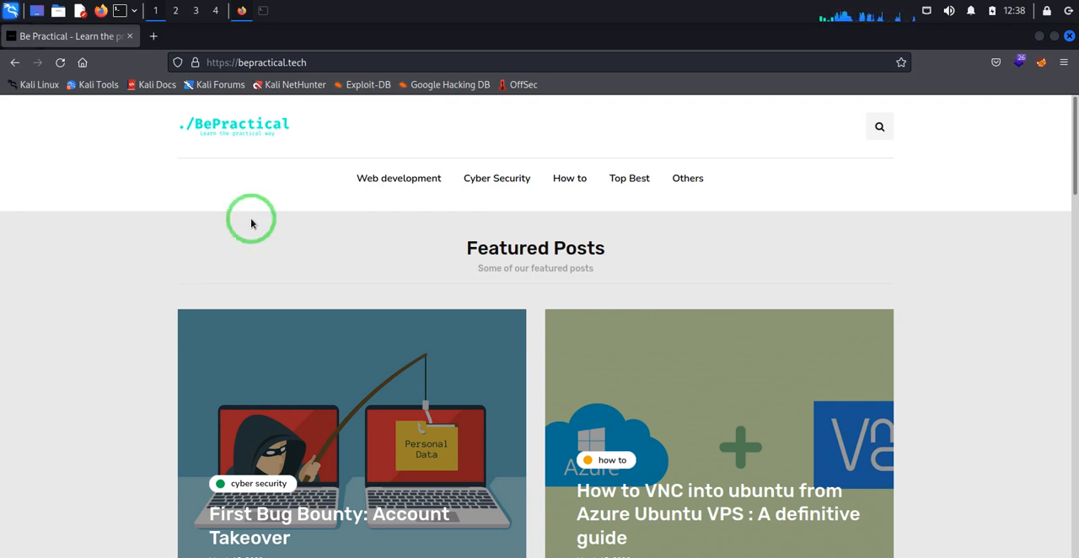
pyautogui.moveTo(231, 256)
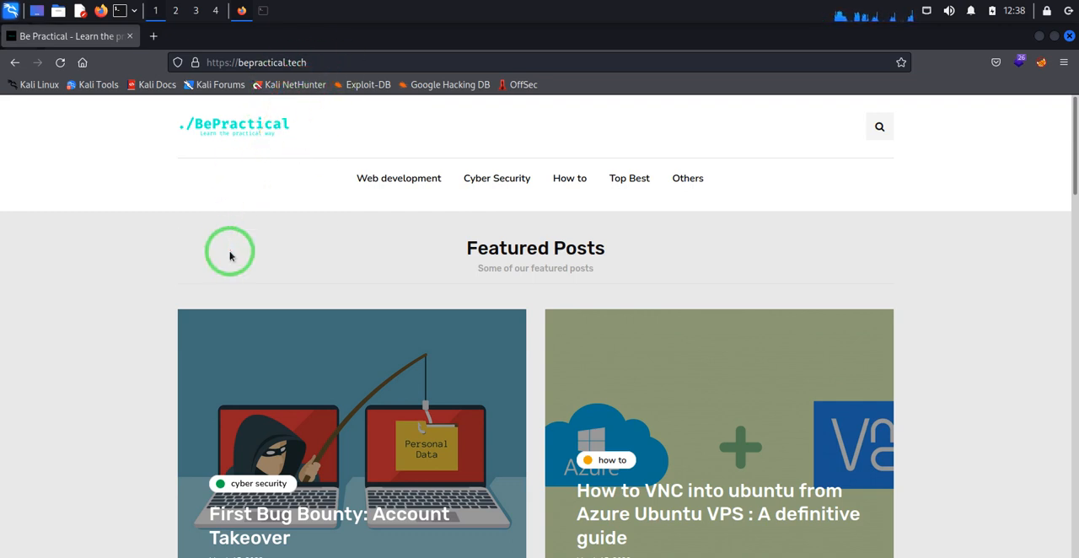
# Step: Scroll the BePractical blog to the Browser in the Browser attack tutorial and open it
pyautogui.scroll(-3)
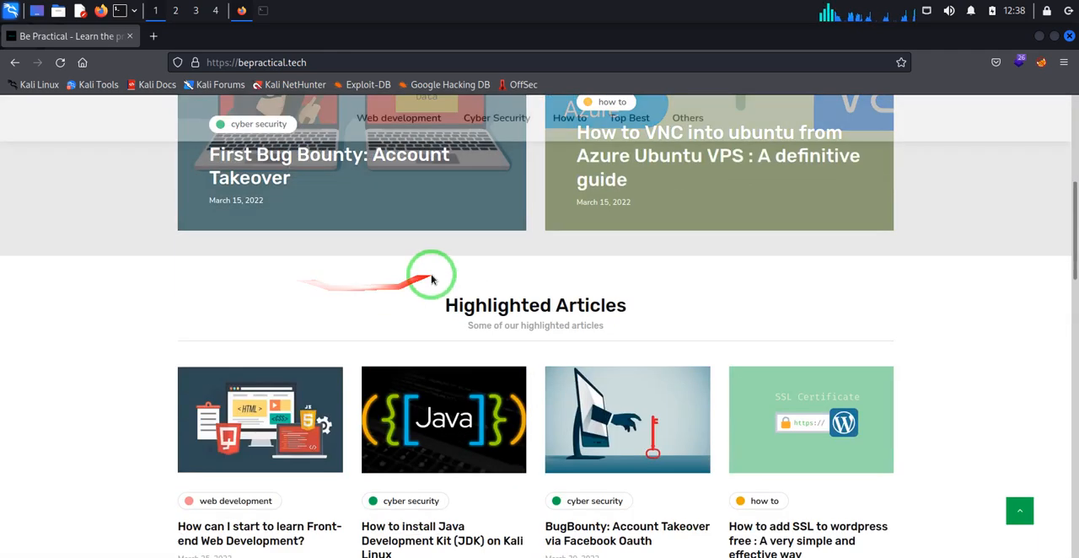
pyautogui.scroll(-3)
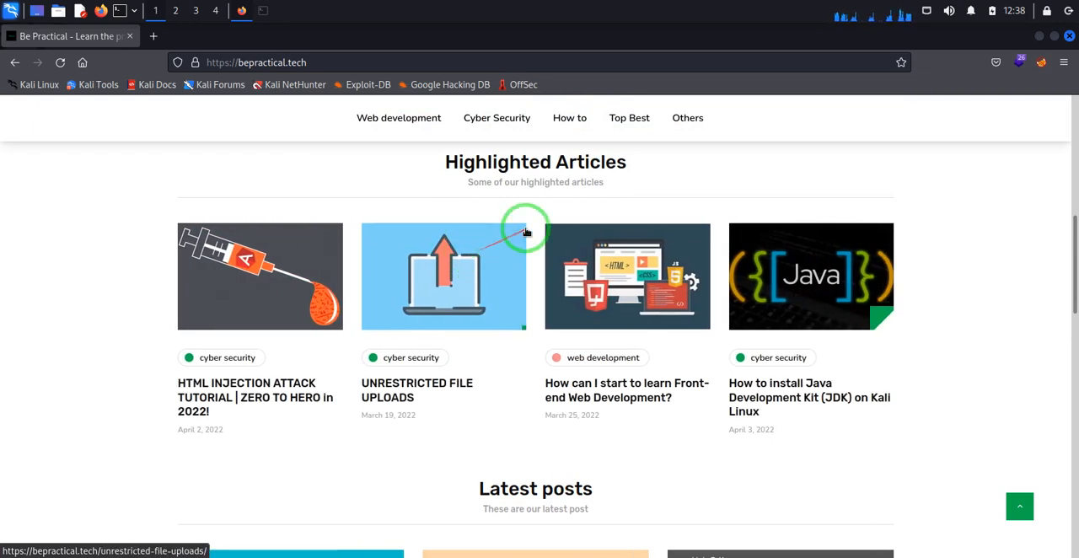
pyautogui.scroll(-3)
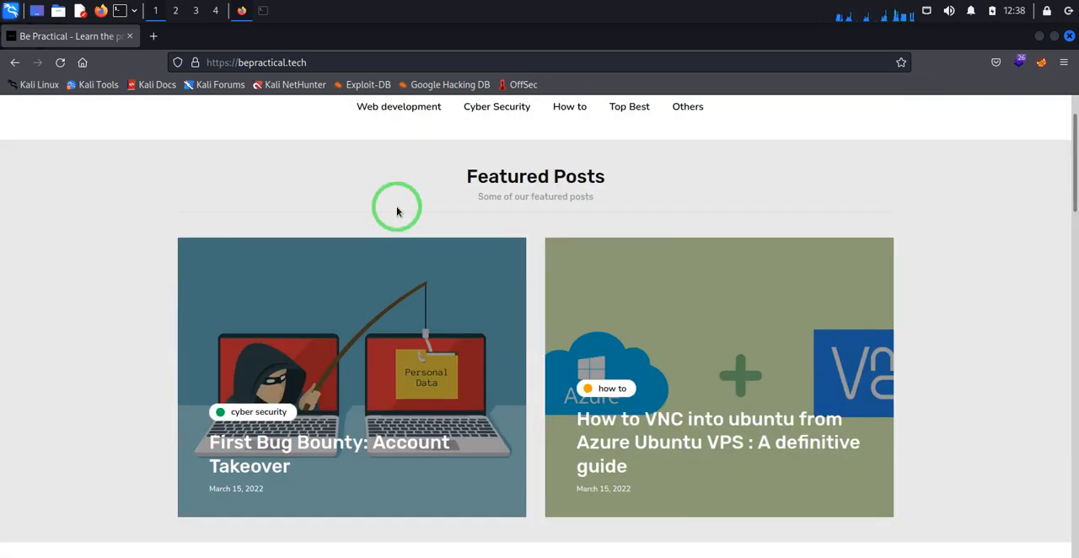
pyautogui.scroll(-3)
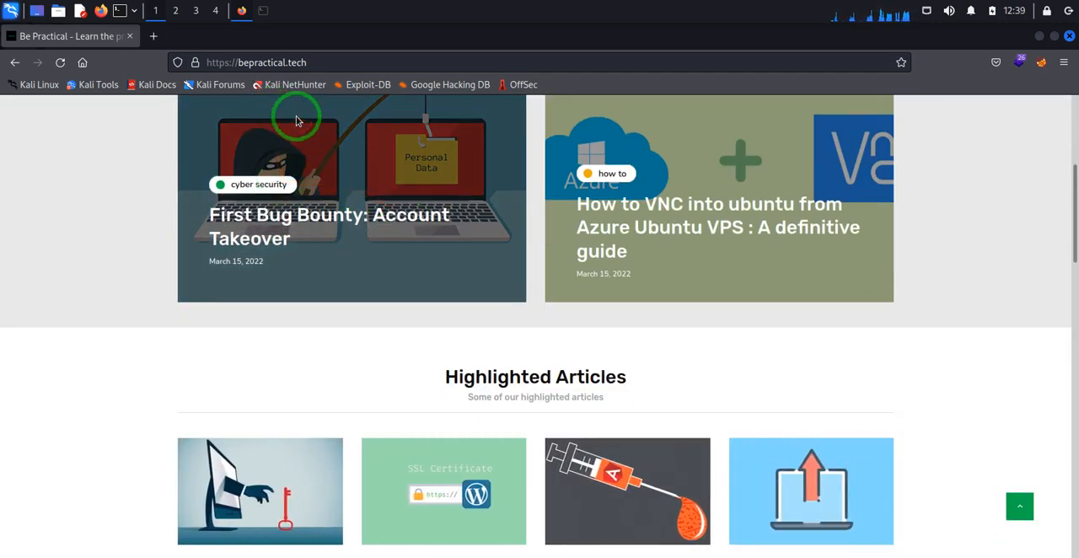
pyautogui.scroll(-3)
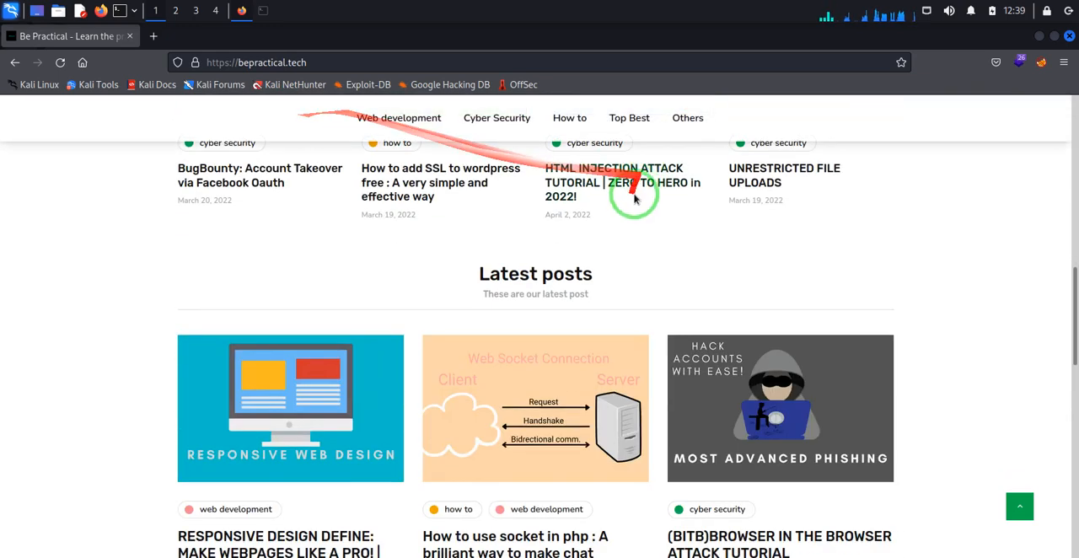
pyautogui.scroll(-3)
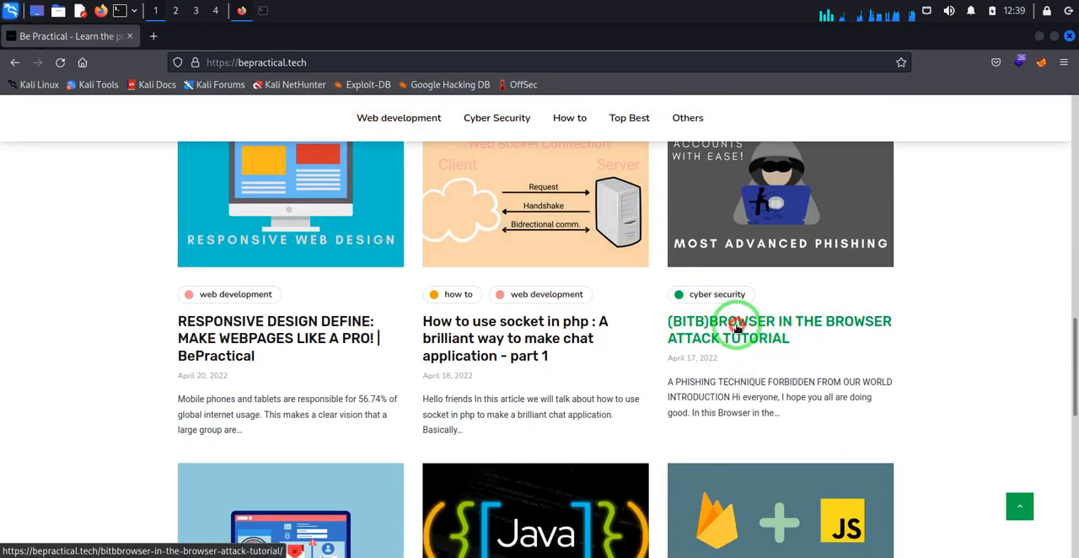
pyautogui.click(779, 329)
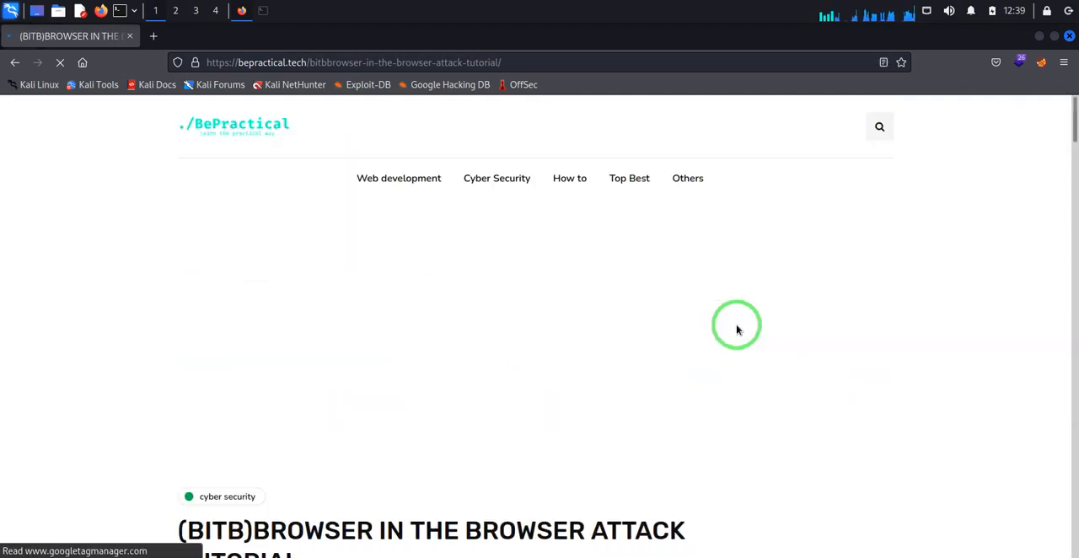
# Step: Follow the 'here' link in the article's Conclusion to the BITB file download page
pyautogui.scroll(-3)
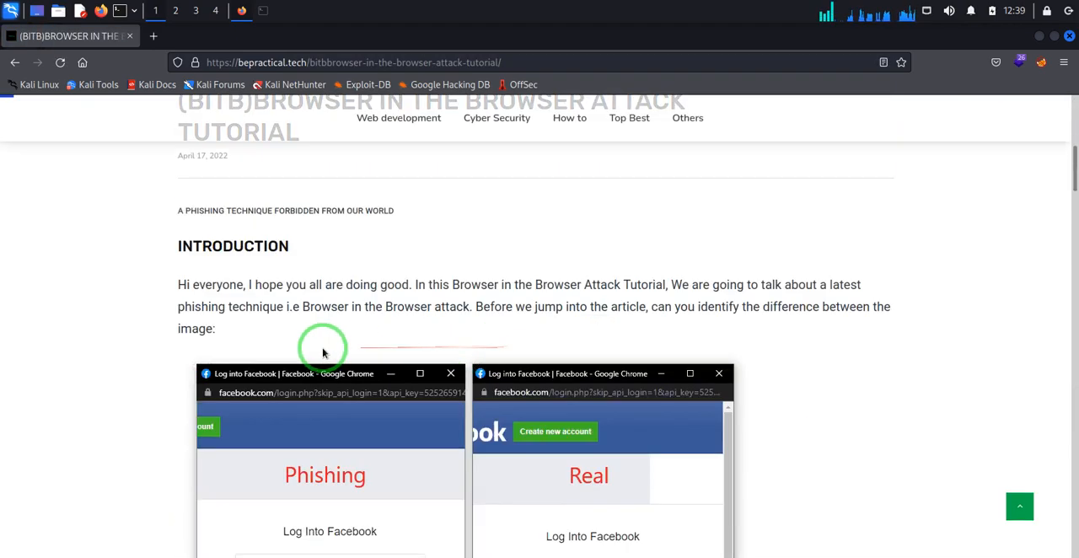
pyautogui.scroll(-3)
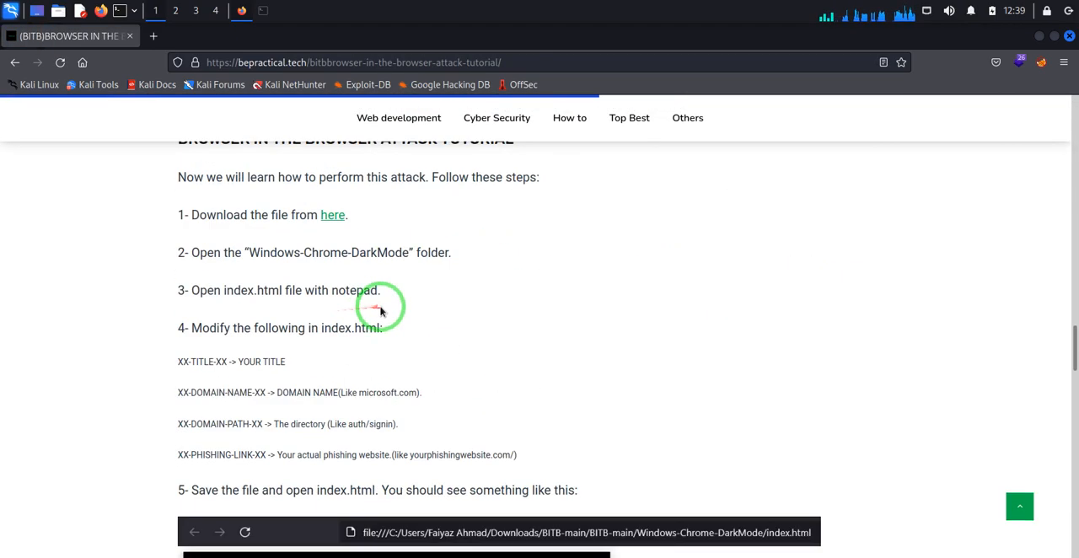
pyautogui.scroll(-3)
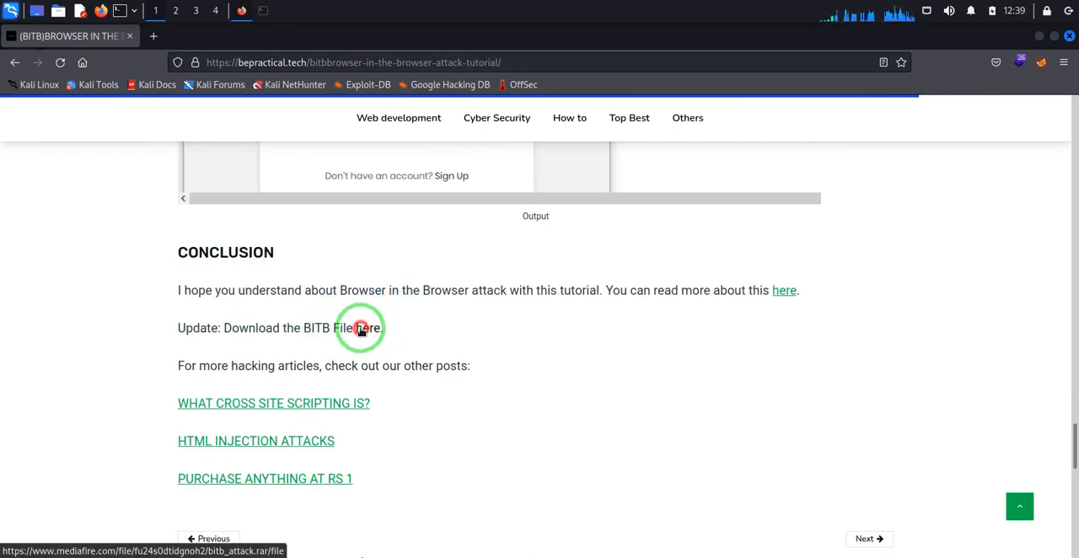
pyautogui.click(368, 328)
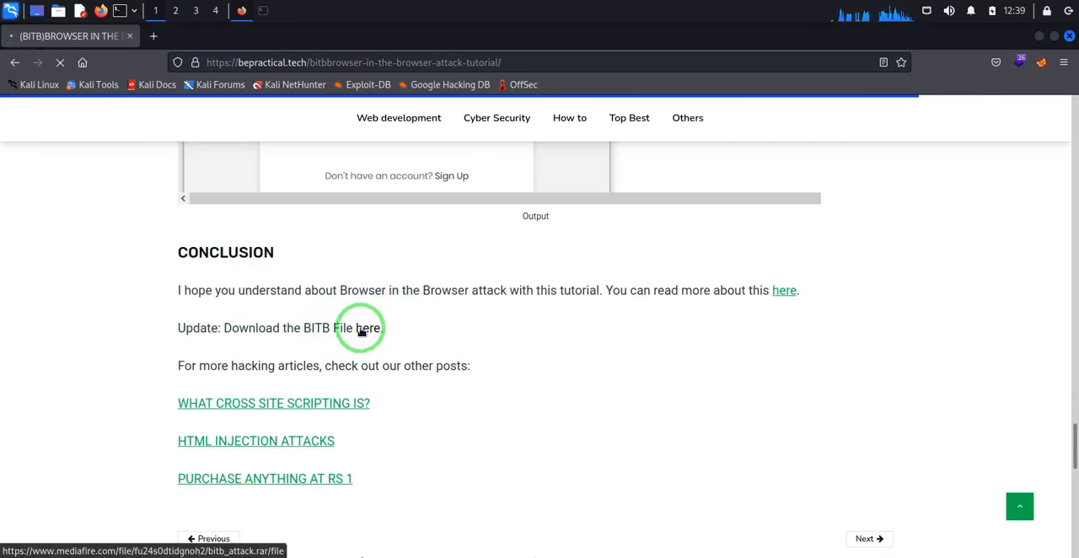
# Step: Download the 3.73MB bitb_attack.rar archive from MediaFire into the Downloads folder
pyautogui.click(368, 328)
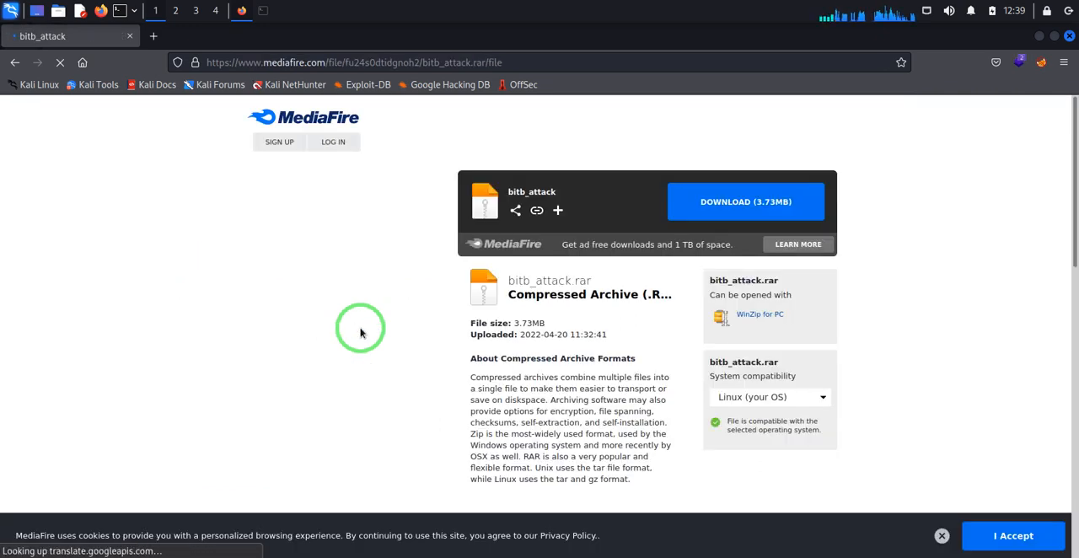
pyautogui.click(745, 201)
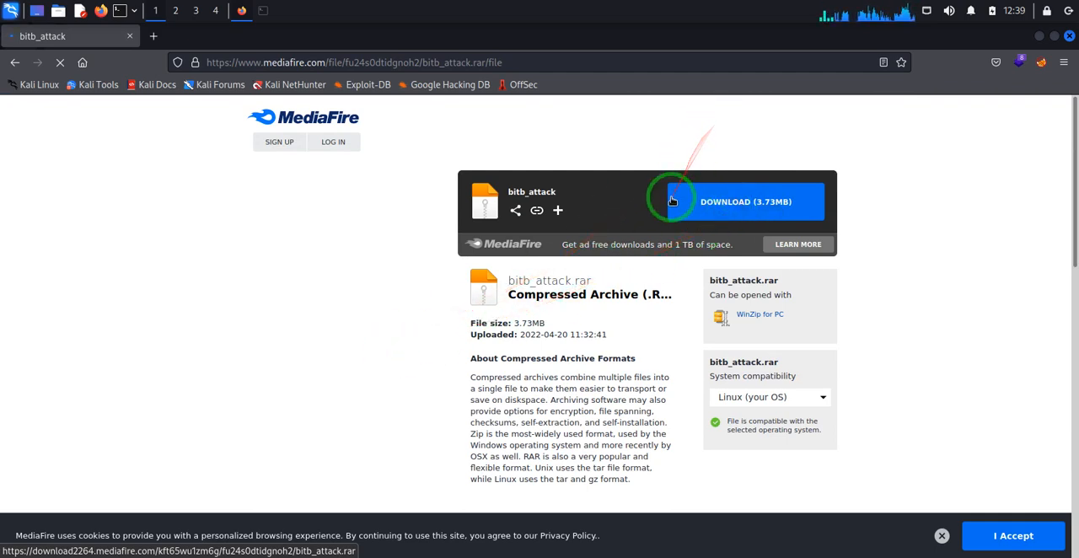
pyautogui.click(746, 201)
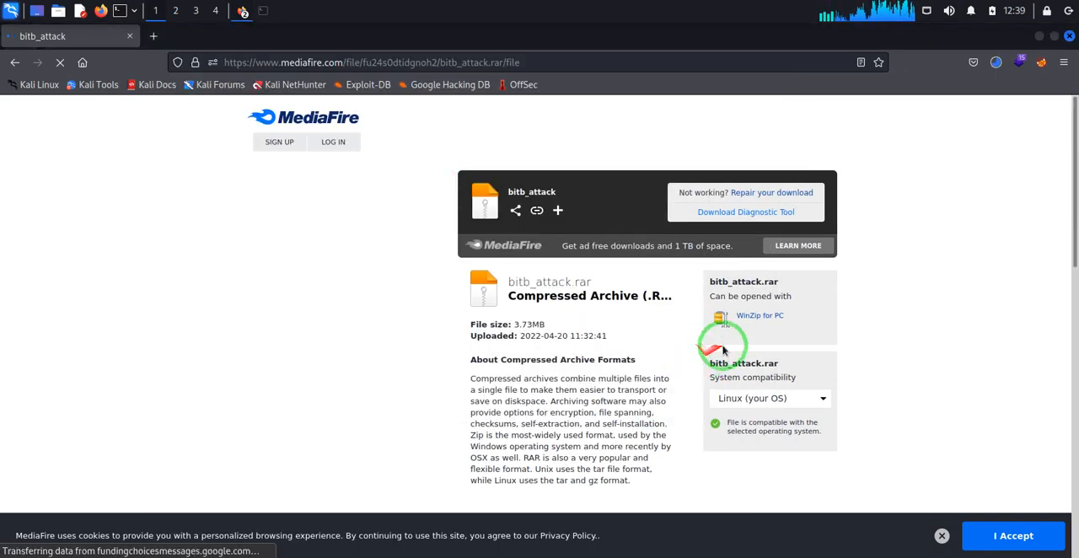
pyautogui.click(721, 348)
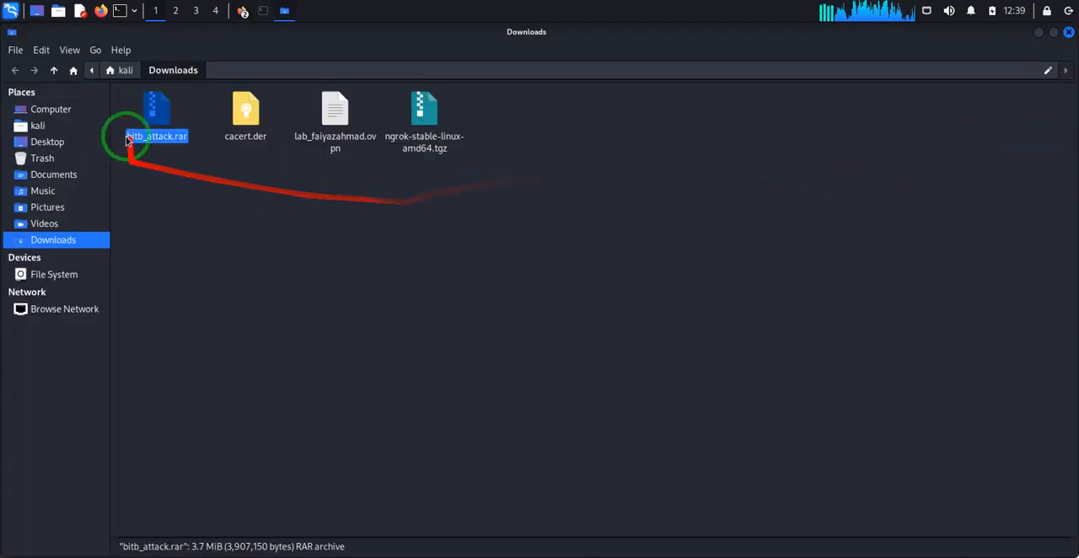
# Step: Extract bitb_attack.rar in Downloads, then open bitb_attack and its web d folder
pyautogui.rightClick(155, 136)
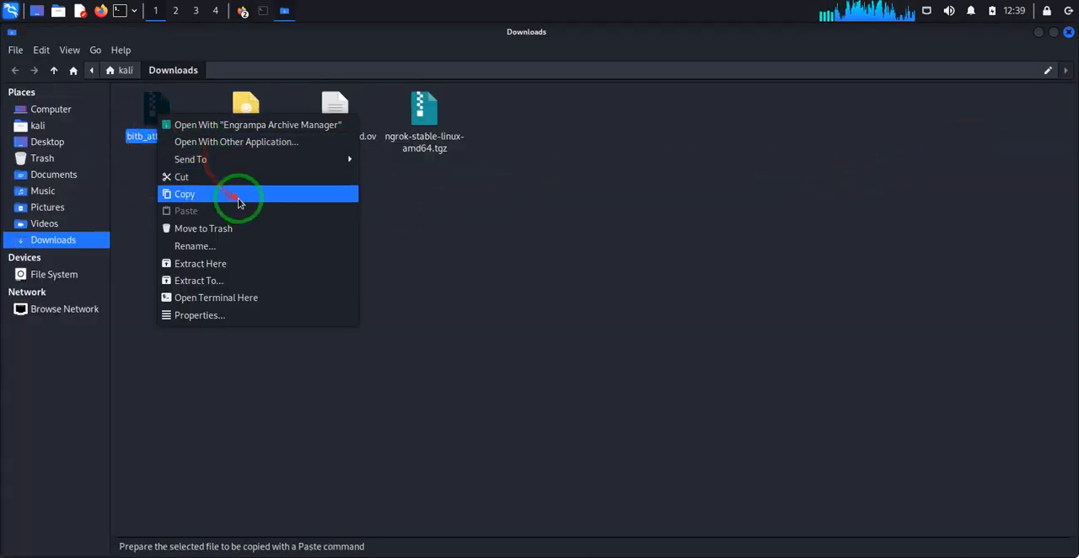
pyautogui.click(184, 194)
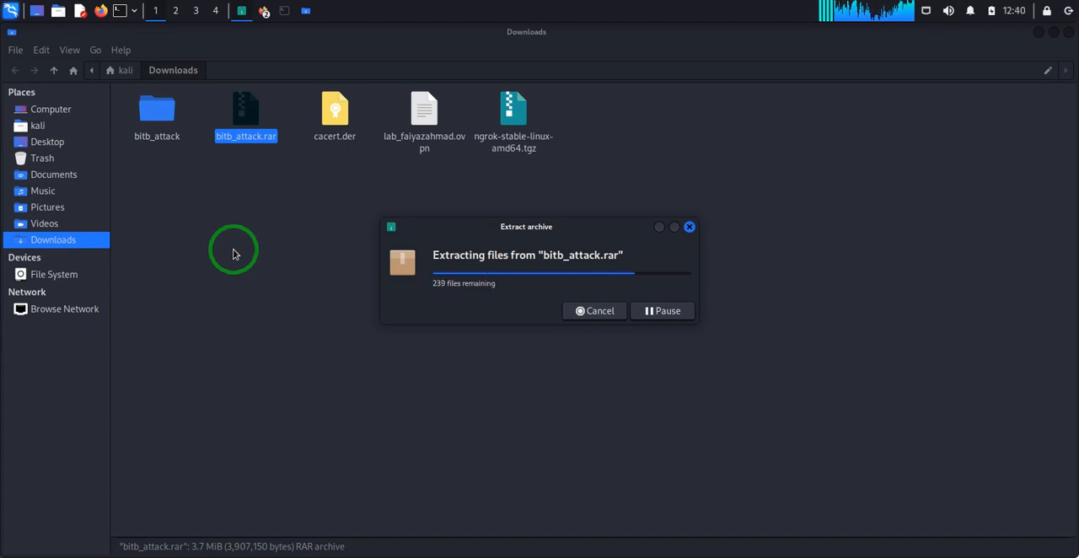
pyautogui.moveTo(290, 248)
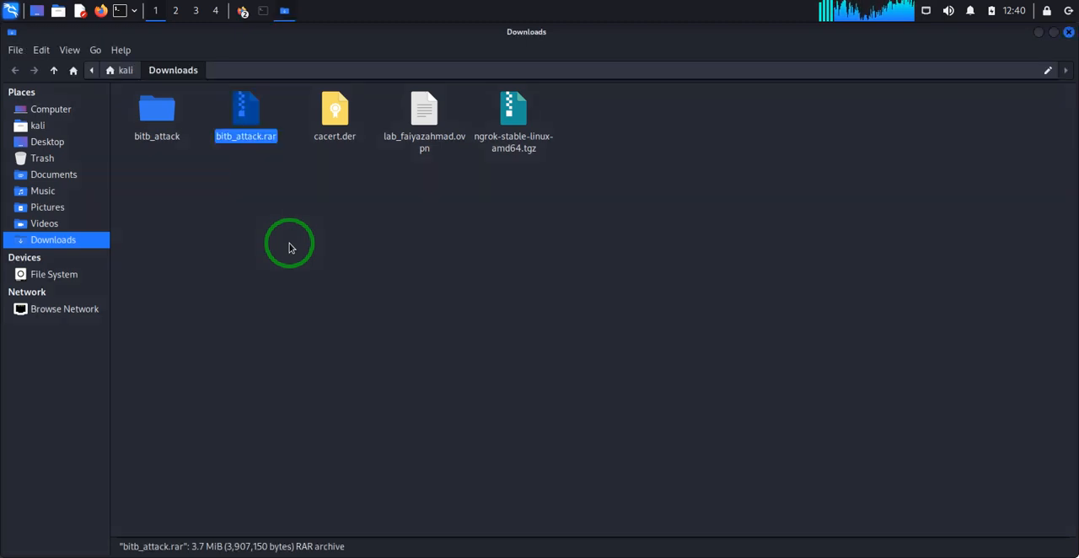
pyautogui.click(157, 114)
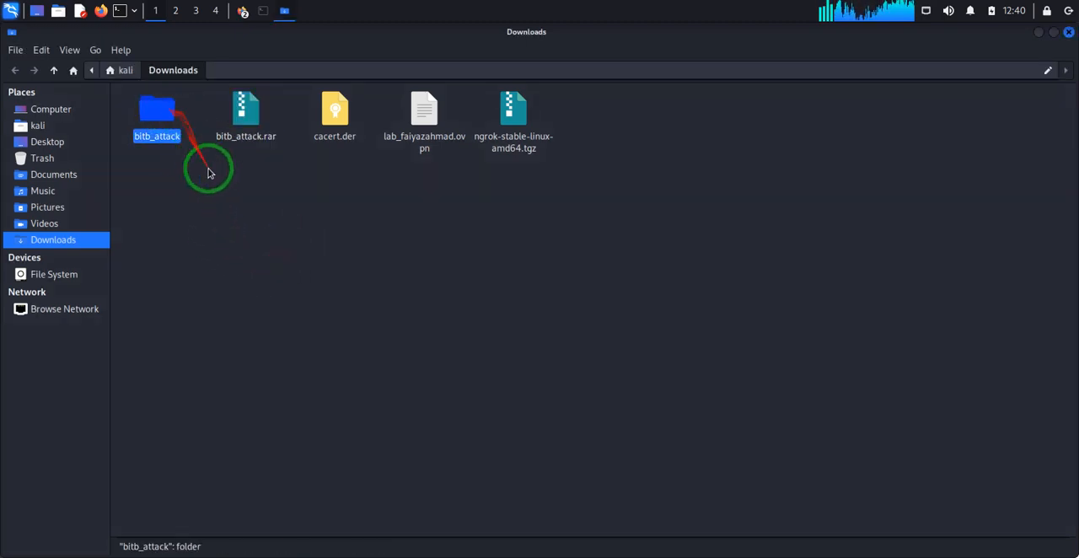
pyautogui.doubleClick(156, 114)
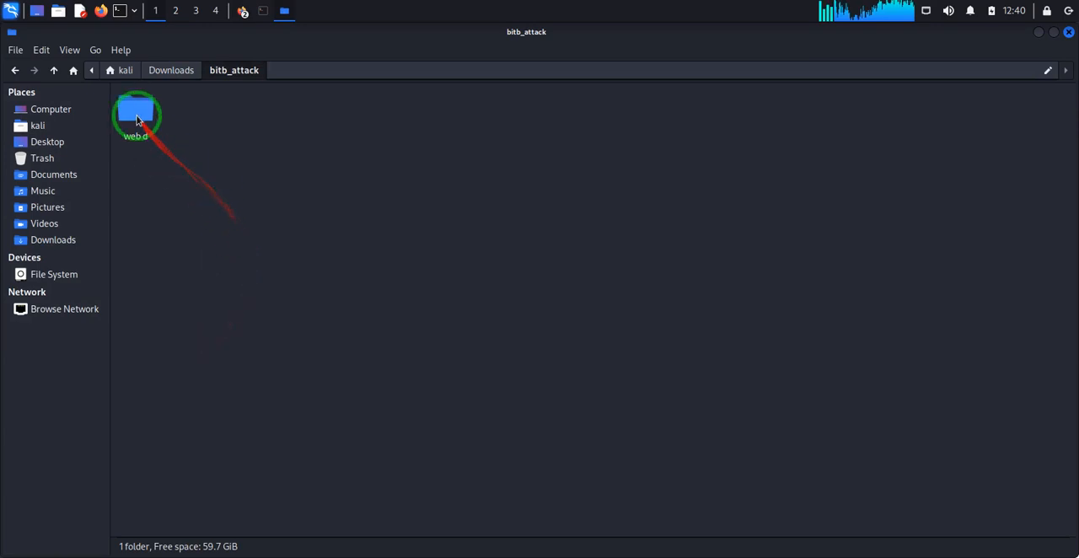
pyautogui.doubleClick(136, 114)
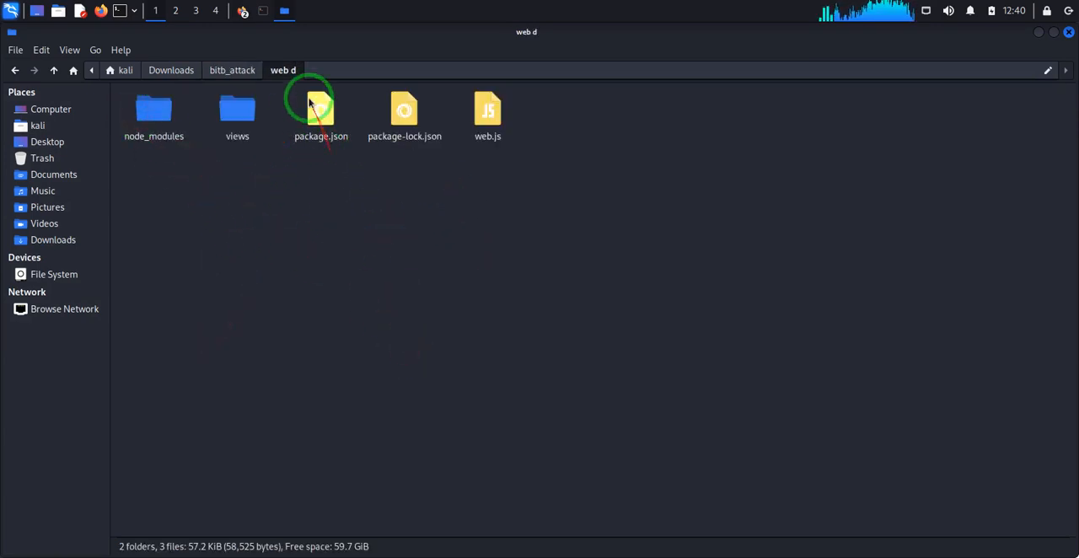
pyautogui.moveTo(263, 11)
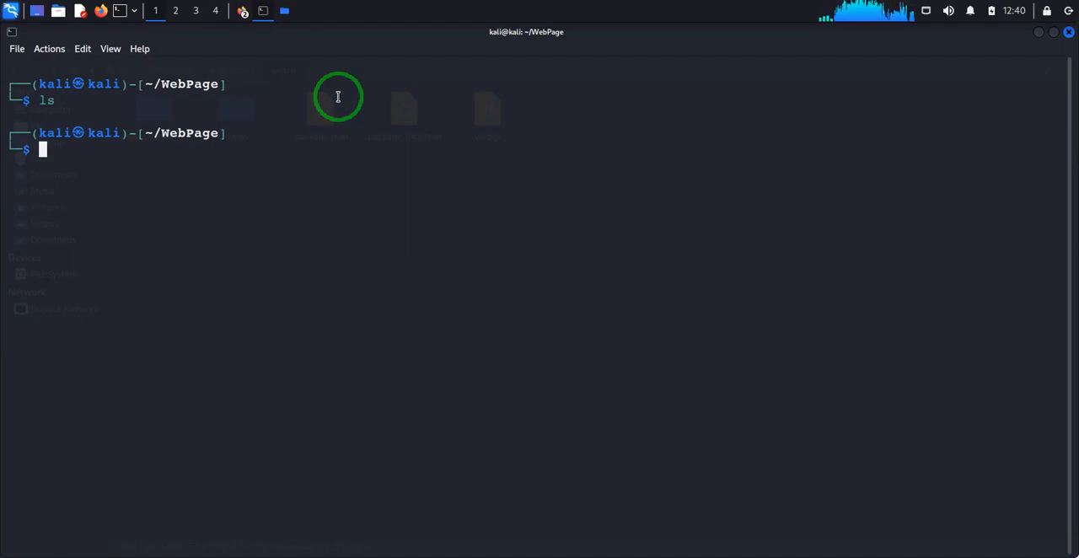
# Step: Install nodejs and npm with sudo apt; both are already the newest versions
pyautogui.write('sudo apt install nodejs')
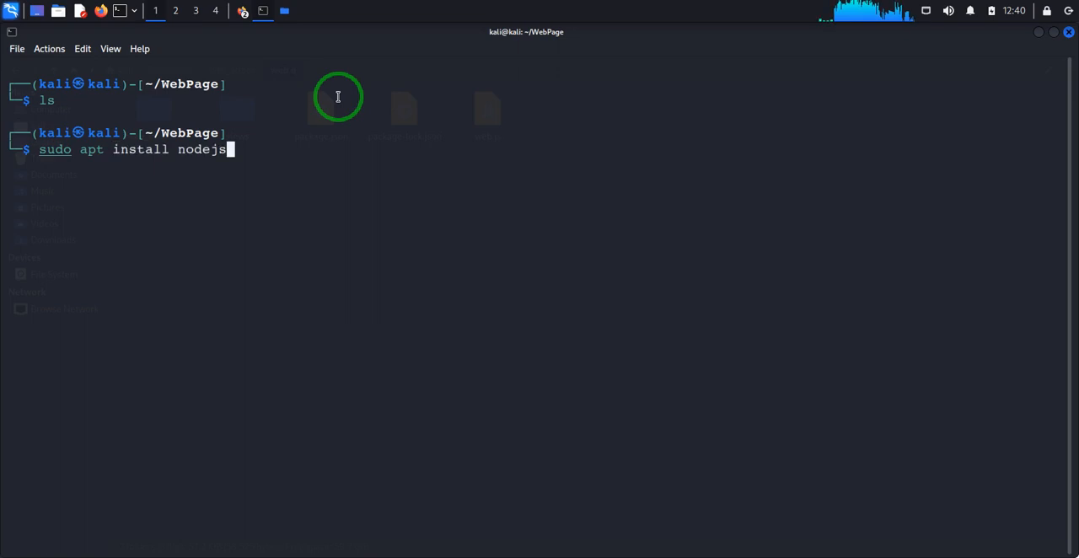
pyautogui.press('Return')
pyautogui.write('sudo apt install np')
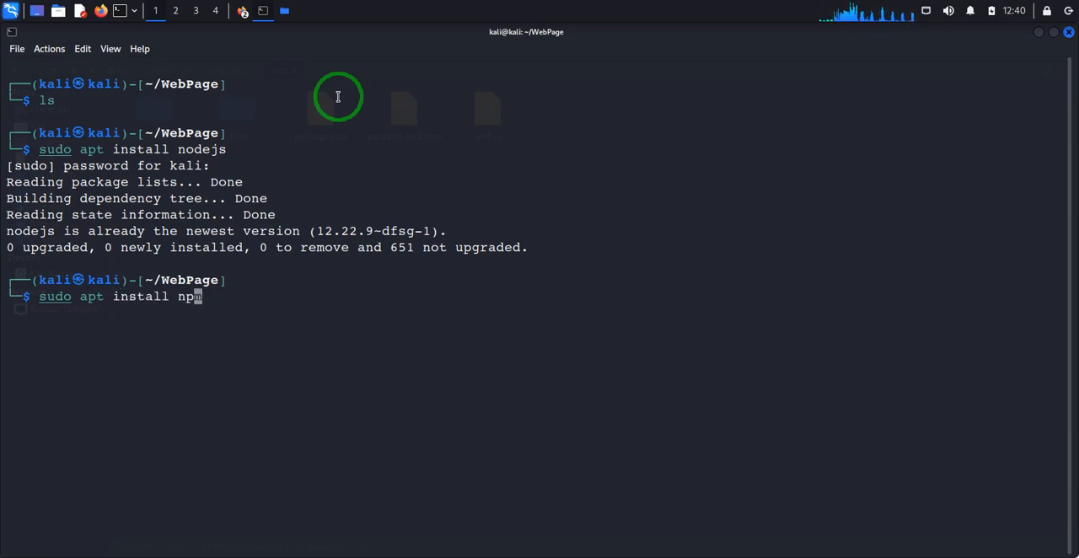
pyautogui.write('m')
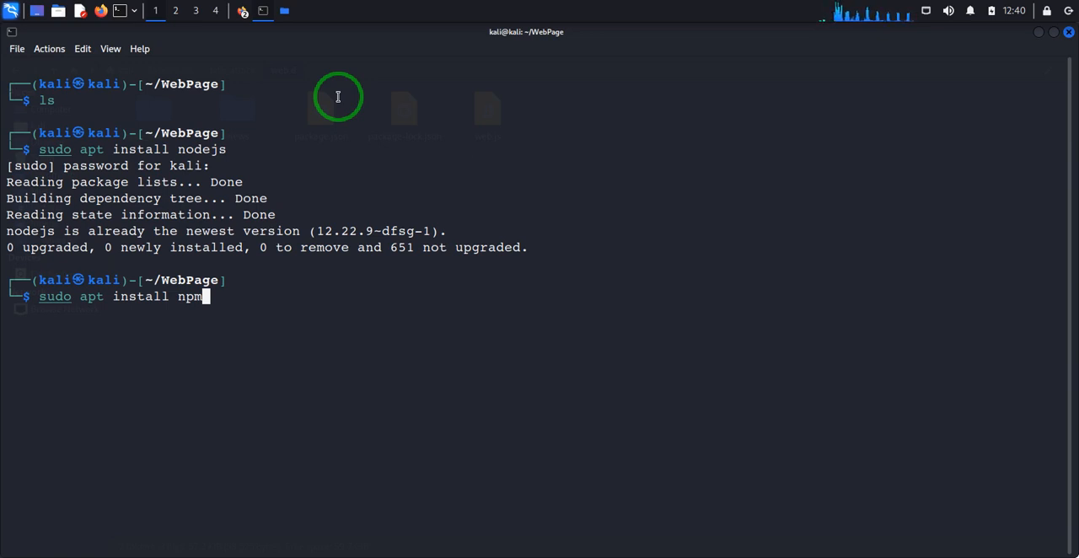
pyautogui.press('Return')
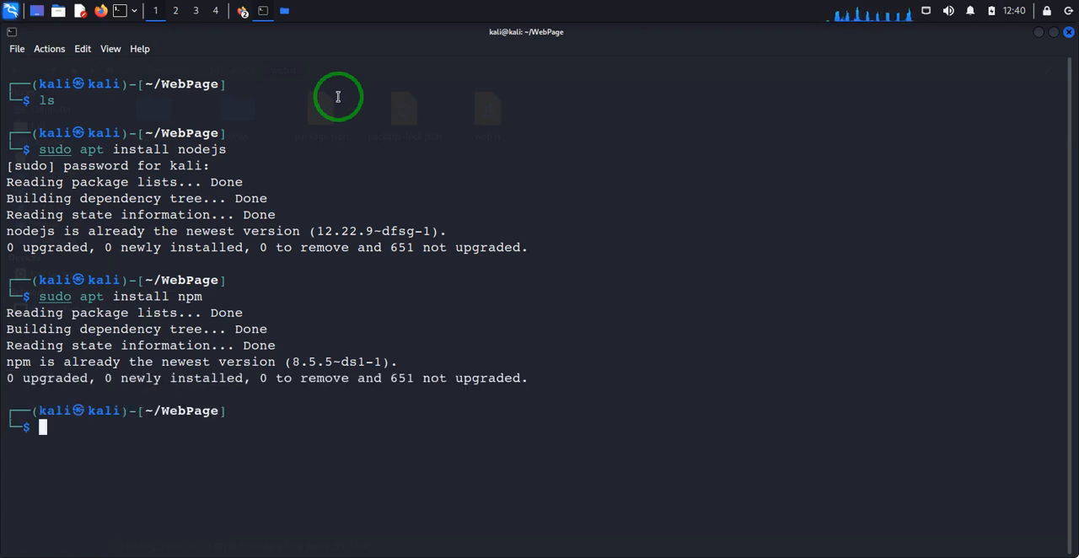
pyautogui.moveTo(1012, 55)
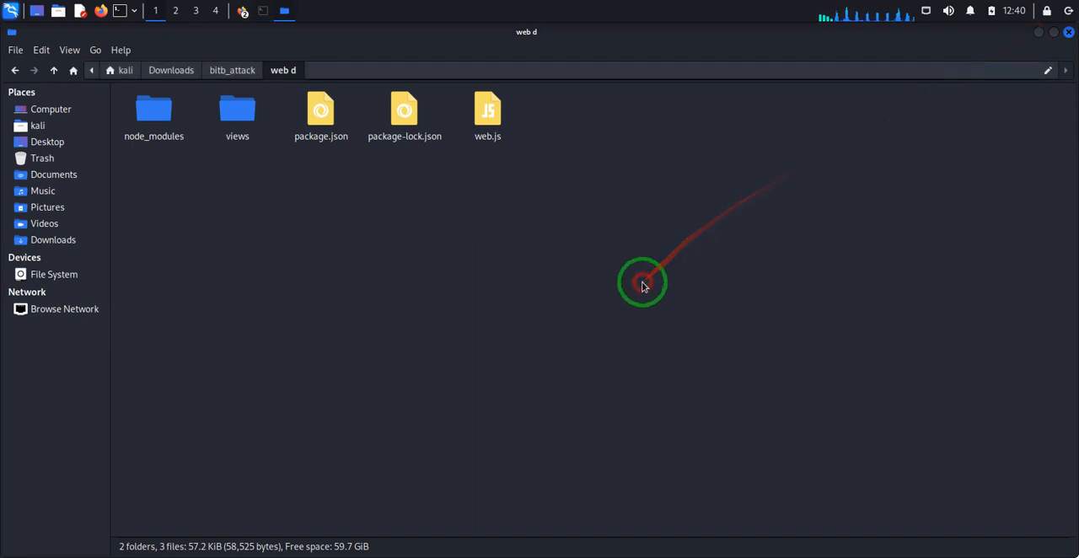
pyautogui.moveTo(348, 295)
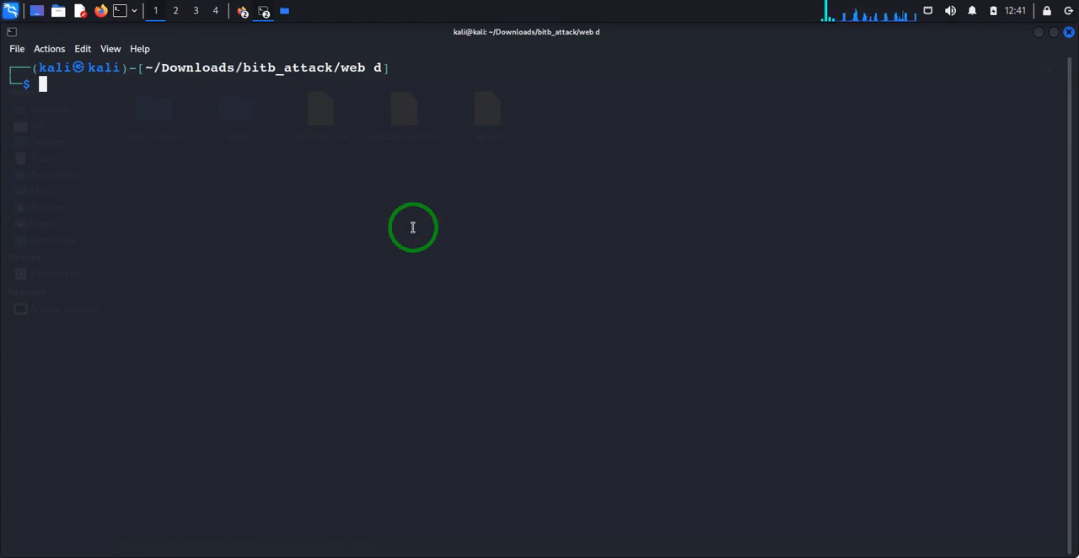
# Step: Run 'node web.js' in the web d folder to start the server
pyautogui.write('node web.js')
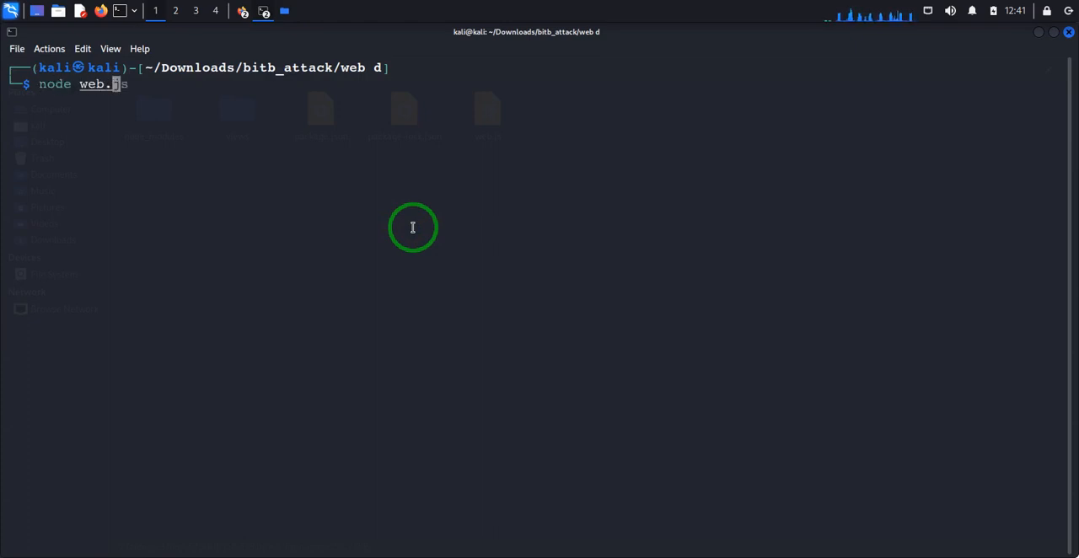
pyautogui.press('Return')
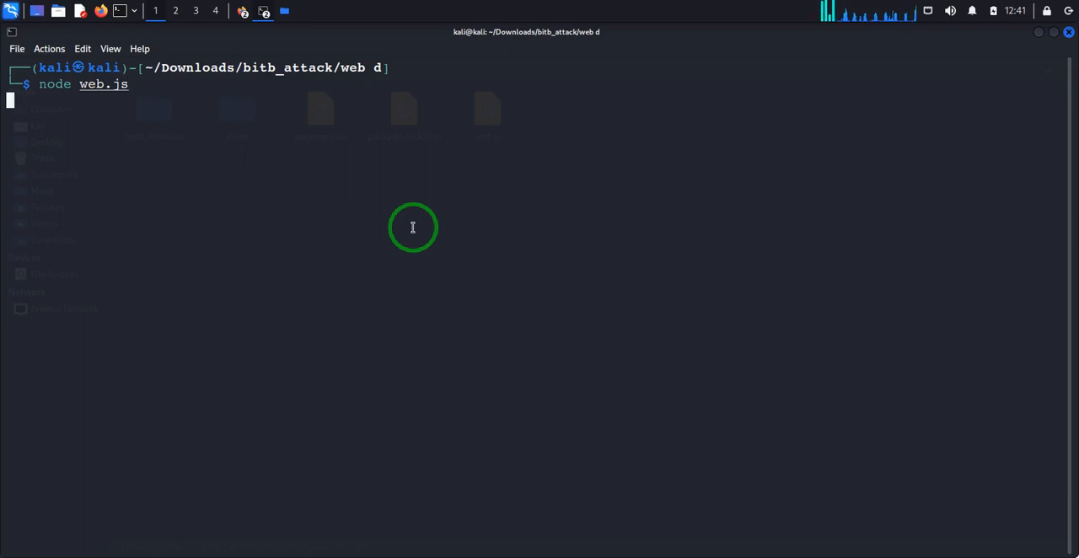
pyautogui.press('Return')
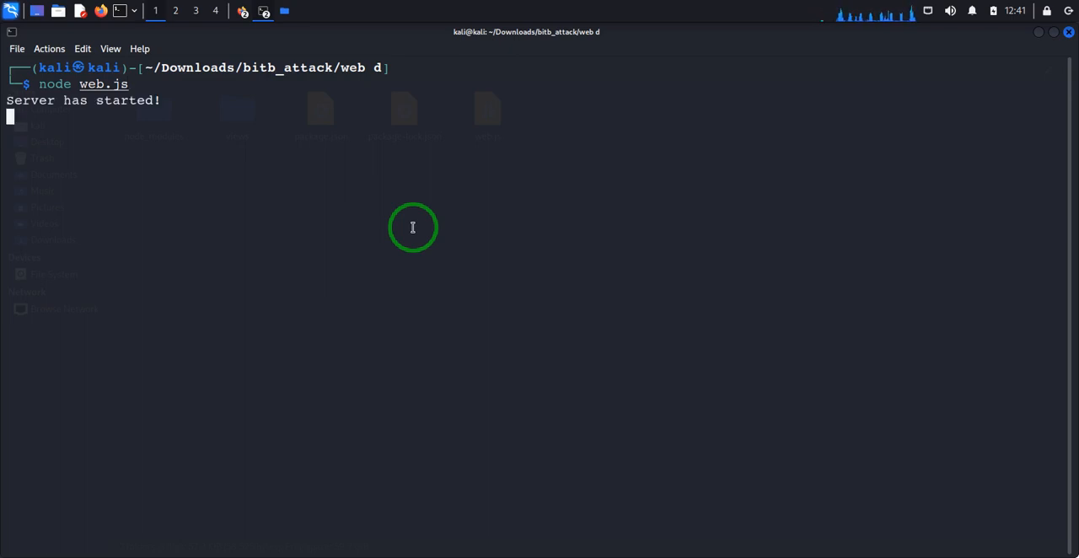
pyautogui.moveTo(261, 42)
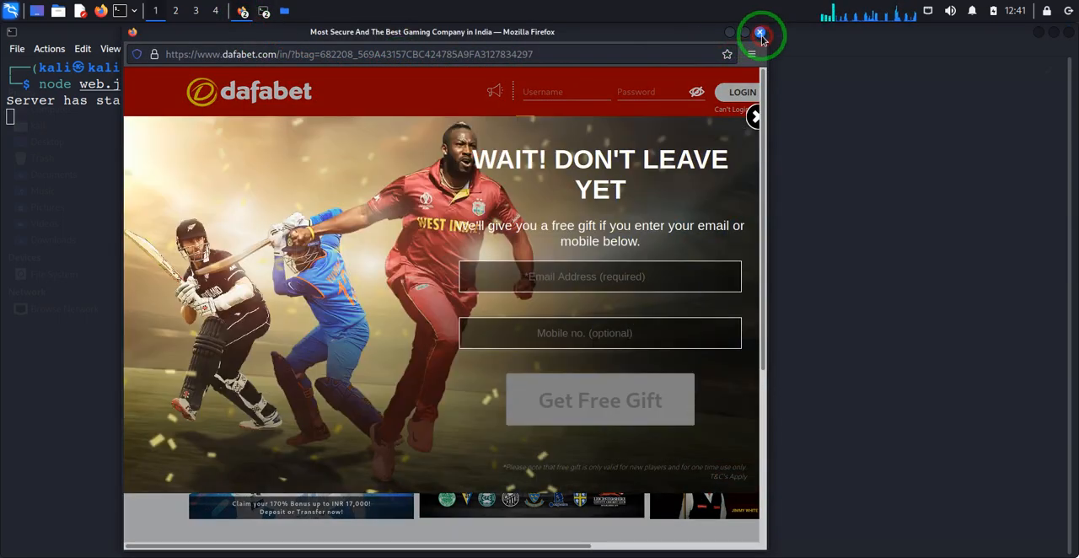
# Step: Close the ad, load localhost/, and submit 'boprdd' and a password via 'Sign in with Microsoft'
pyautogui.click(759, 33)
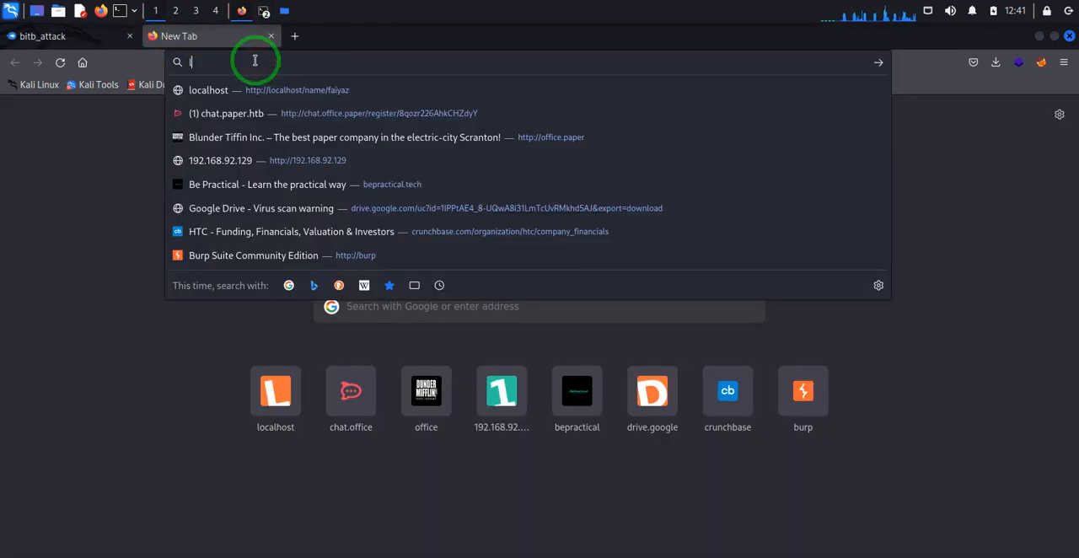
pyautogui.write('localhost/')
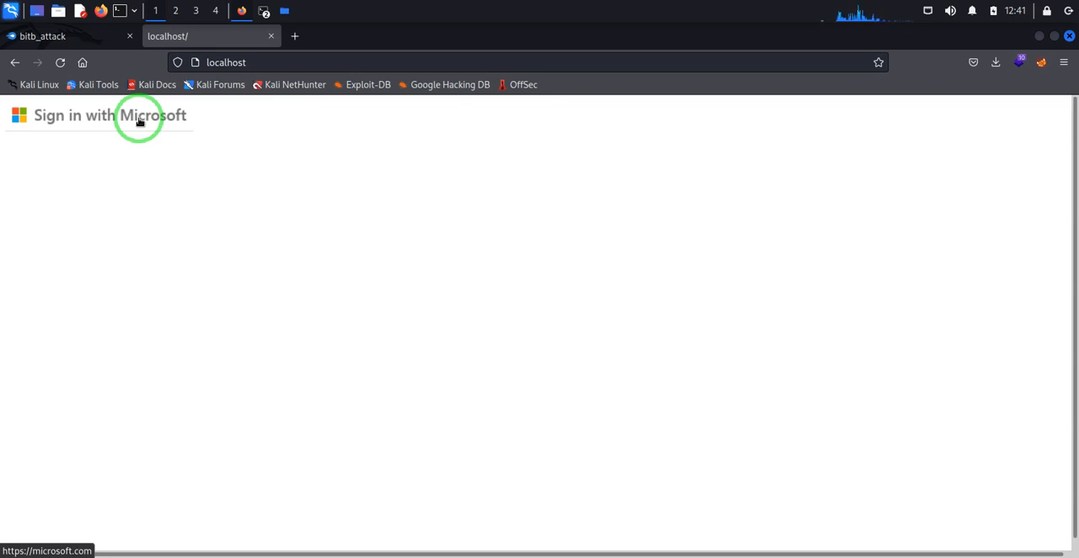
pyautogui.click(110, 116)
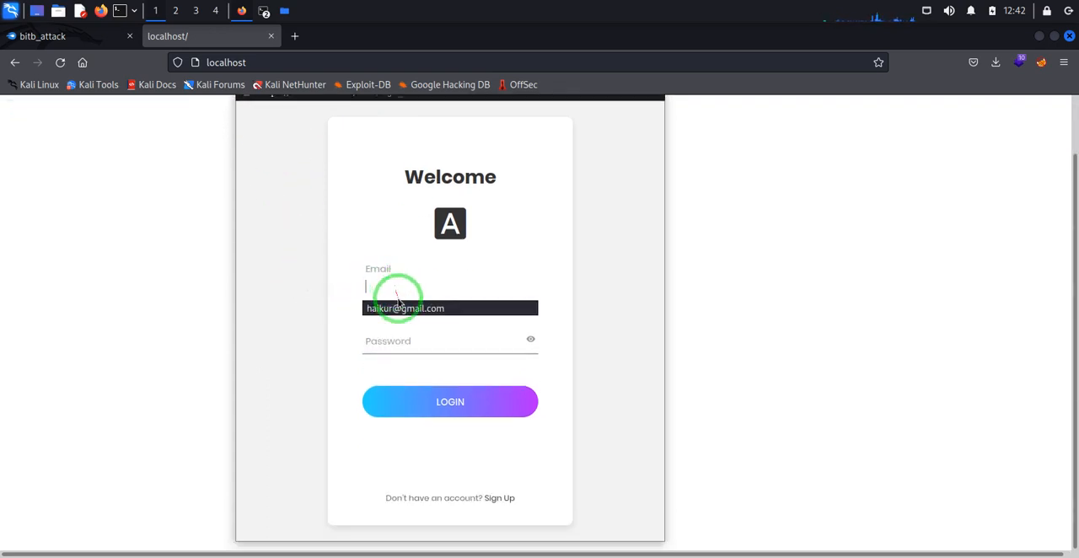
pyautogui.write('boprdd')
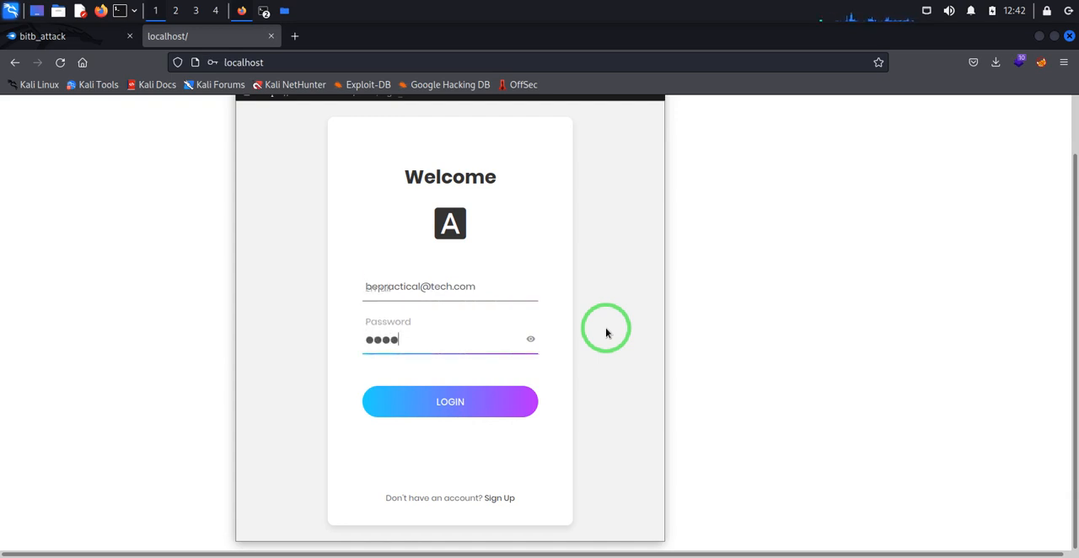
pyautogui.write('password')
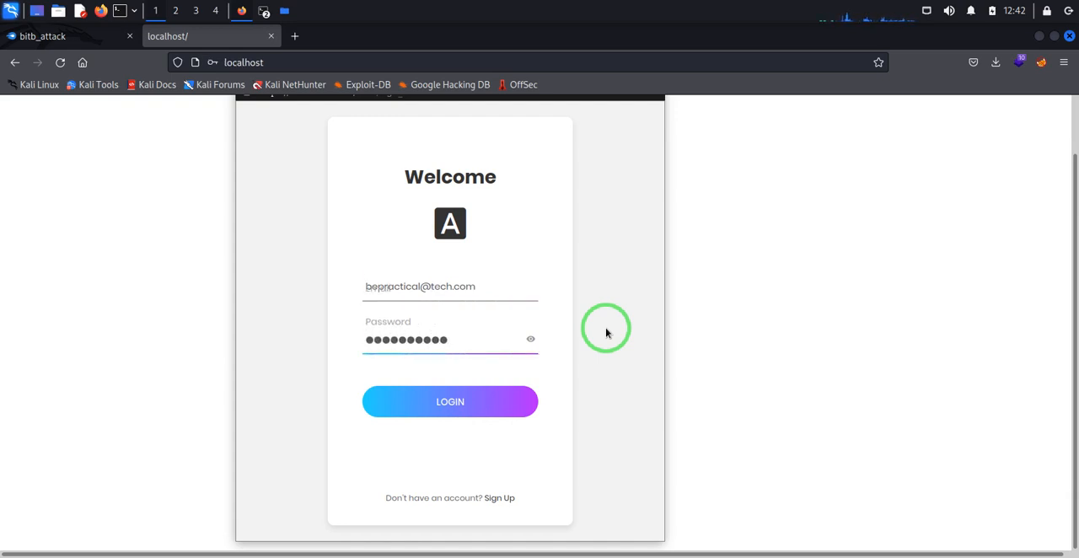
pyautogui.click(449, 402)
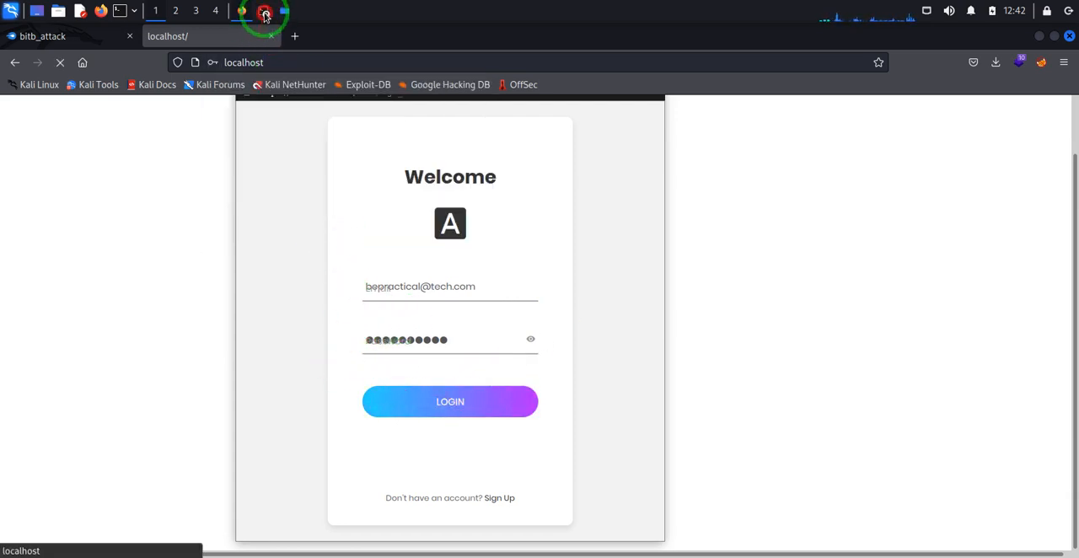
pyautogui.click(265, 11)
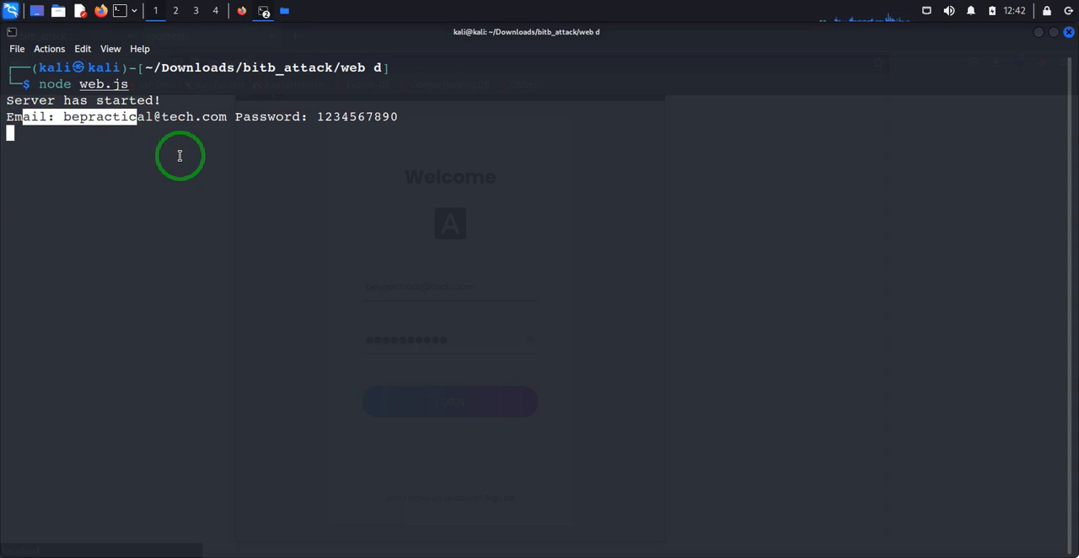
pyautogui.moveTo(264, 49)
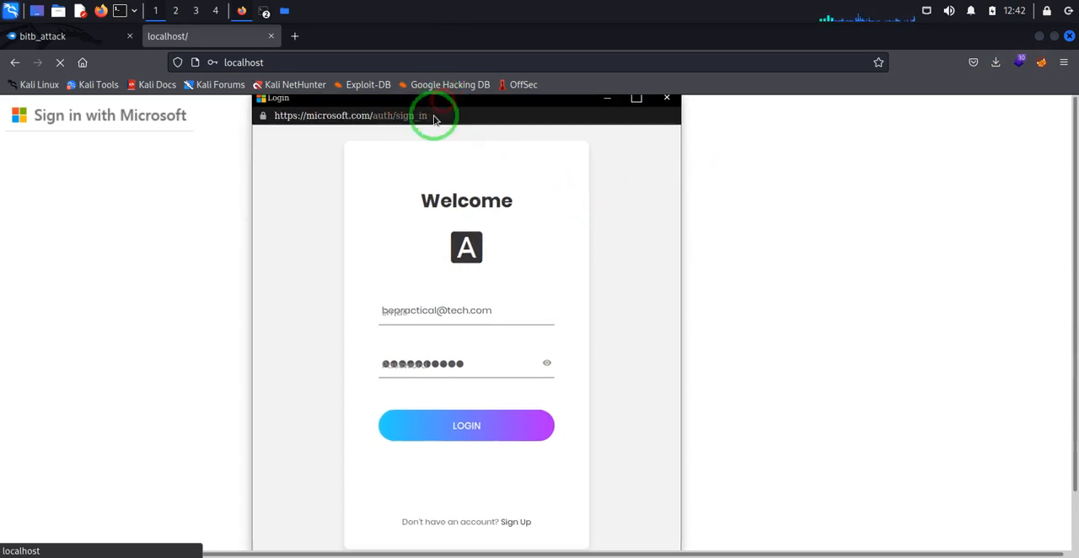
# Step: Select 'microsoft.com' in the fake popup's address bar and scroll the page
pyautogui.doubleClick(337, 115)
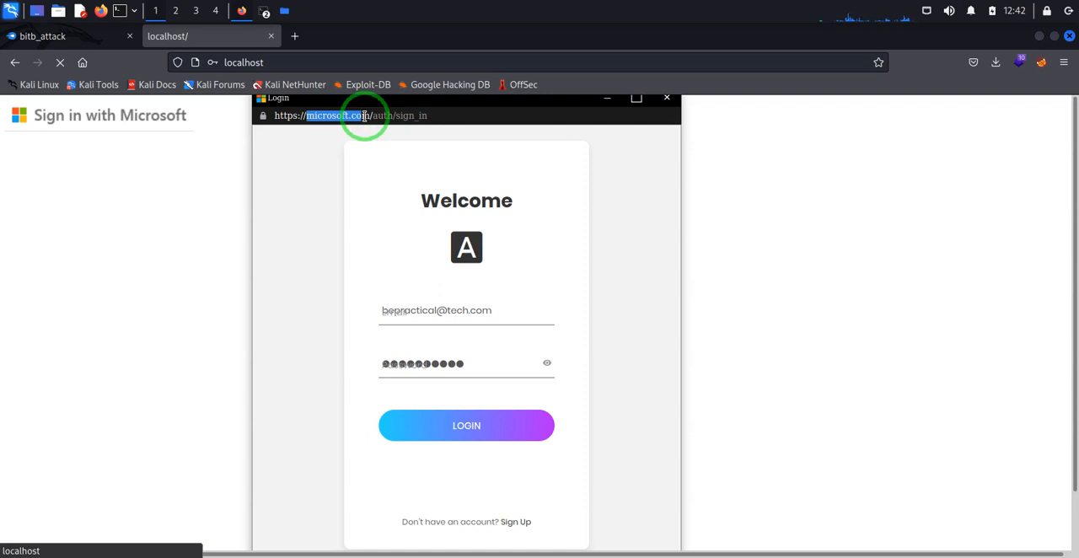
pyautogui.scroll(-3)
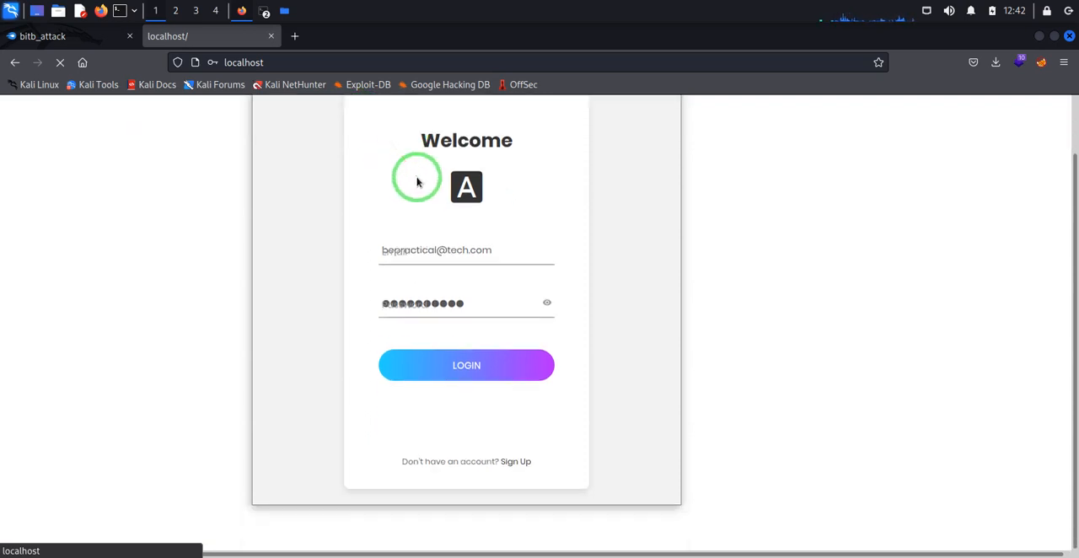